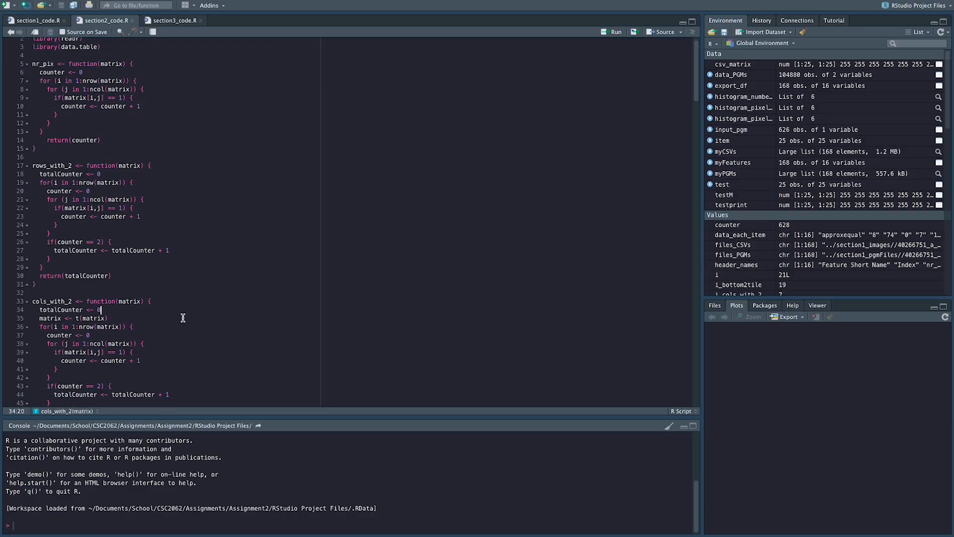
pyautogui.scroll(-3)
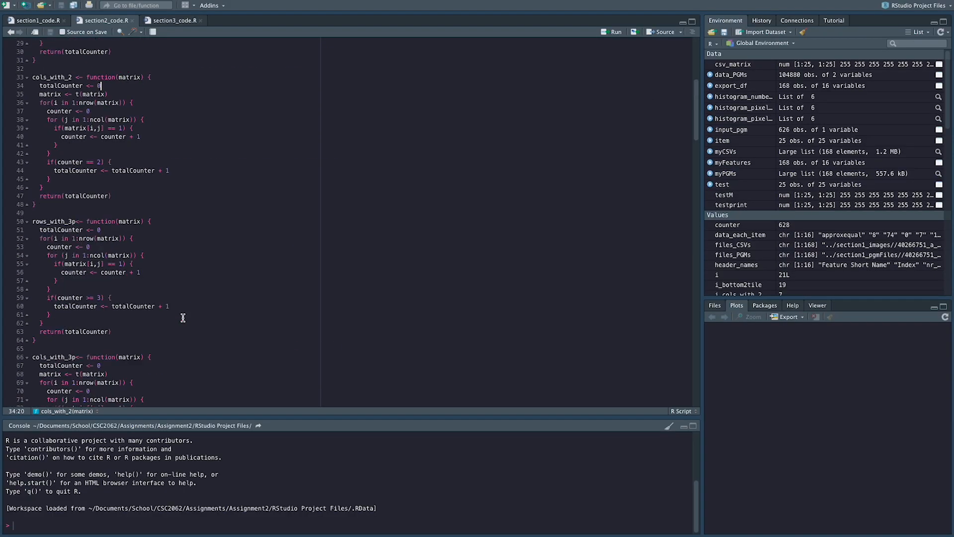